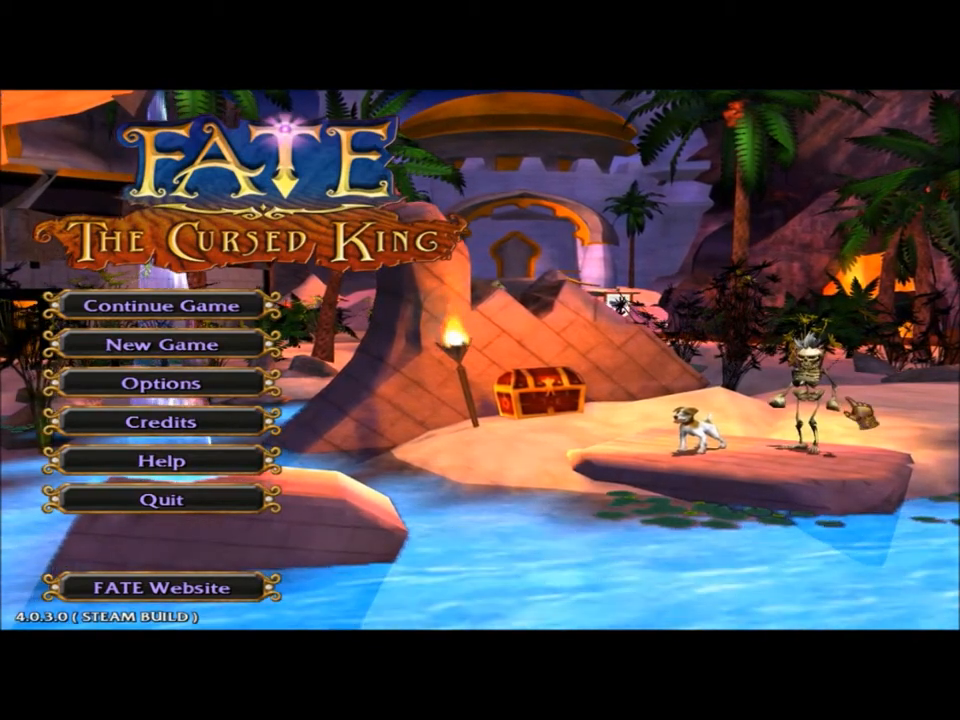
mouse_move(166, 344)
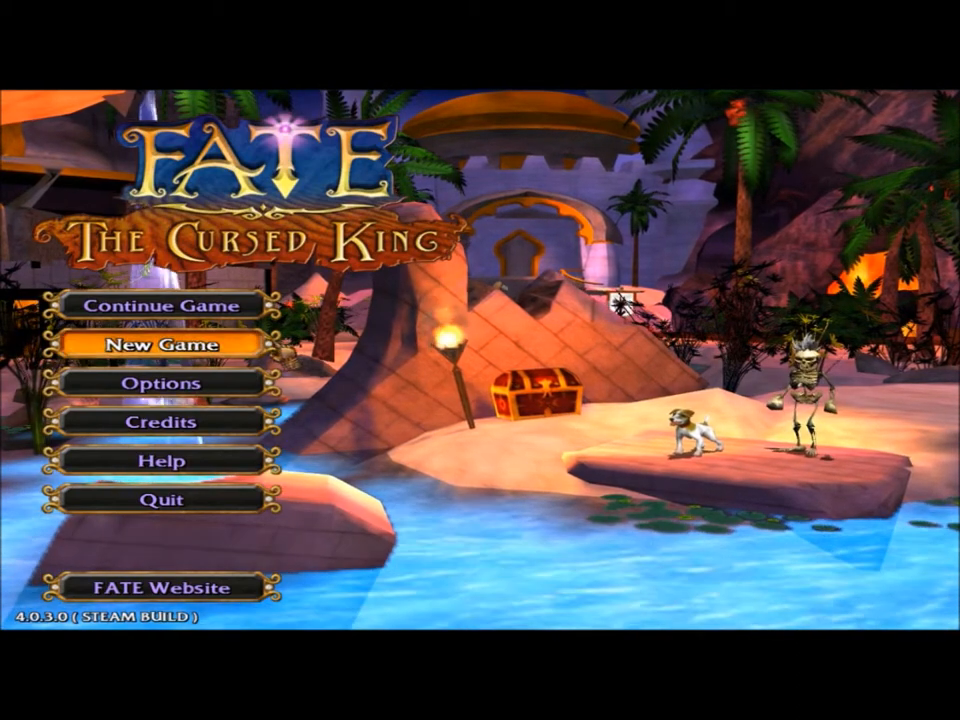
Step: Start a new game from the FATE: The Cursed King main menu
left_click(164, 344)
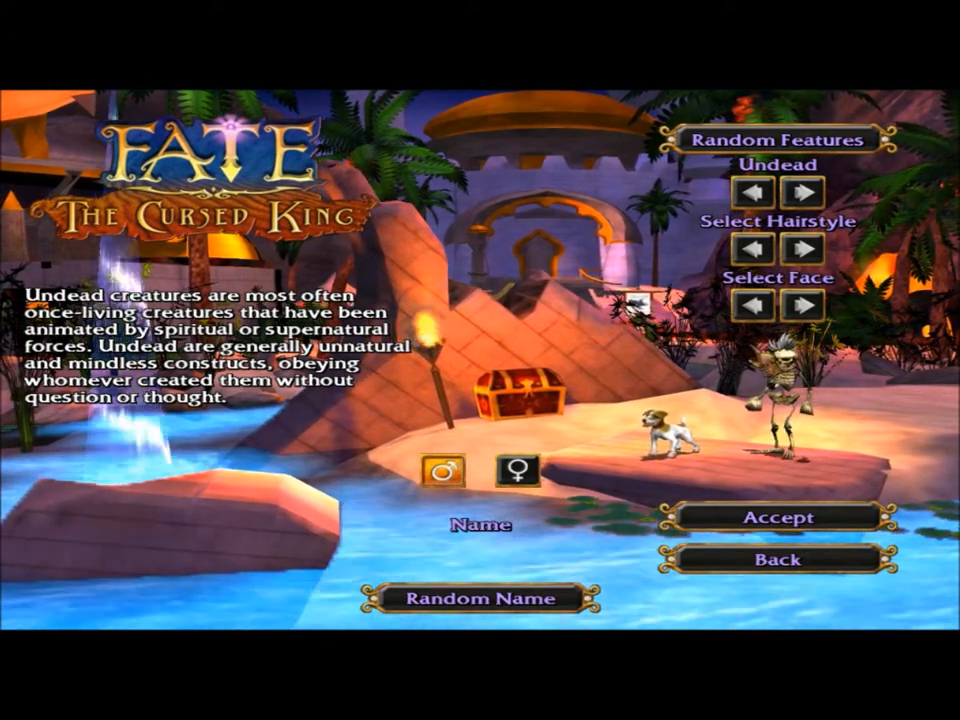
Step: Name the undead hero 'D' and the dog pet 'Jim', then accept character creation
left_click(752, 306)
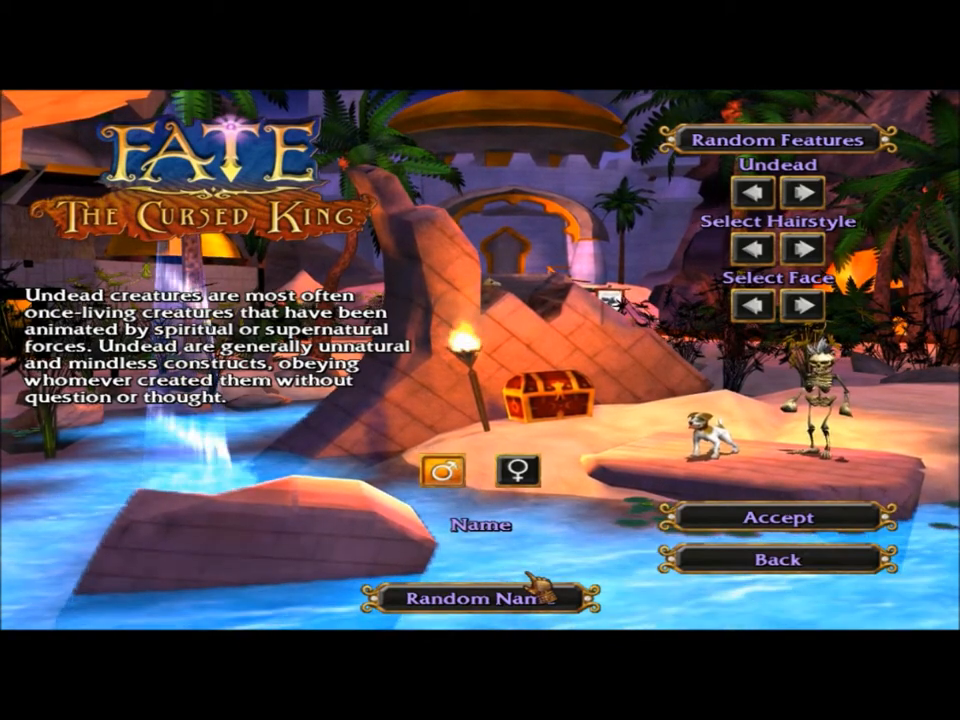
type("D")
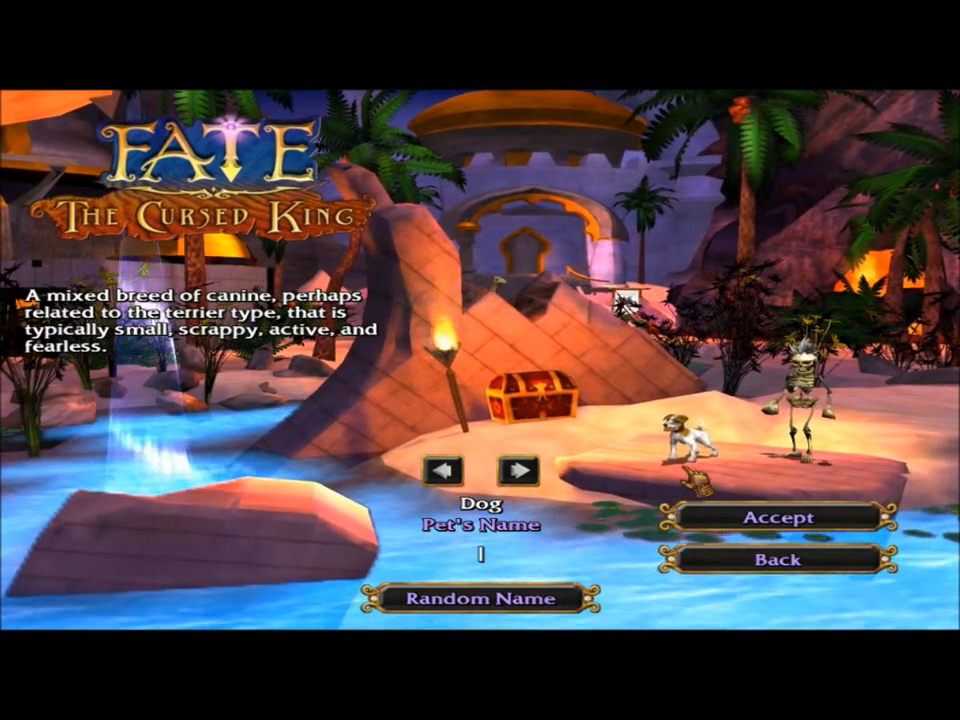
type("Jim")
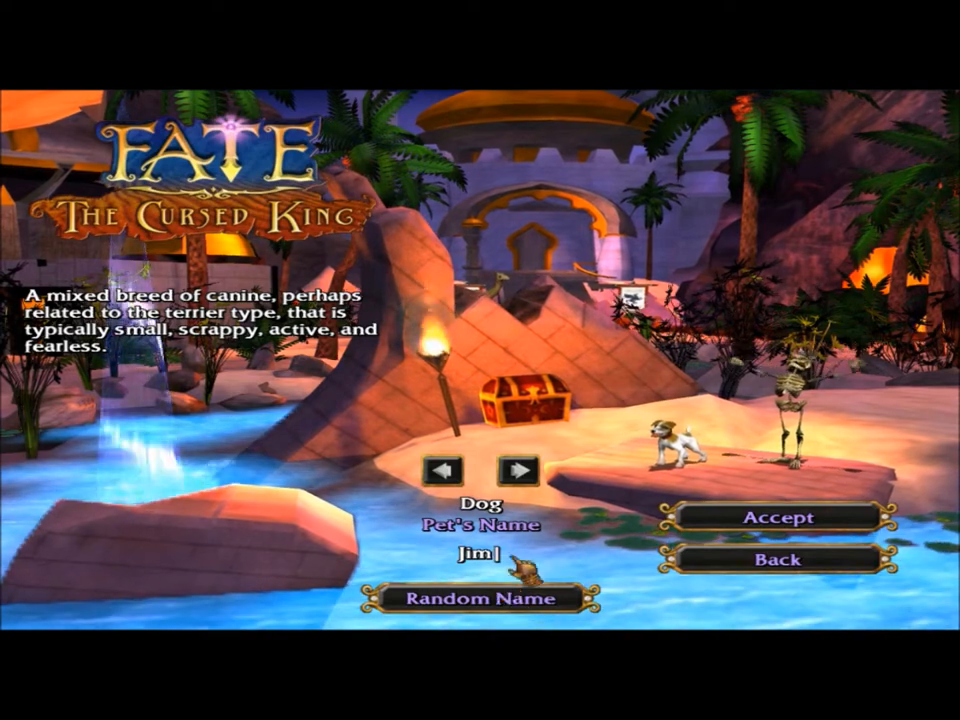
left_click(780, 516)
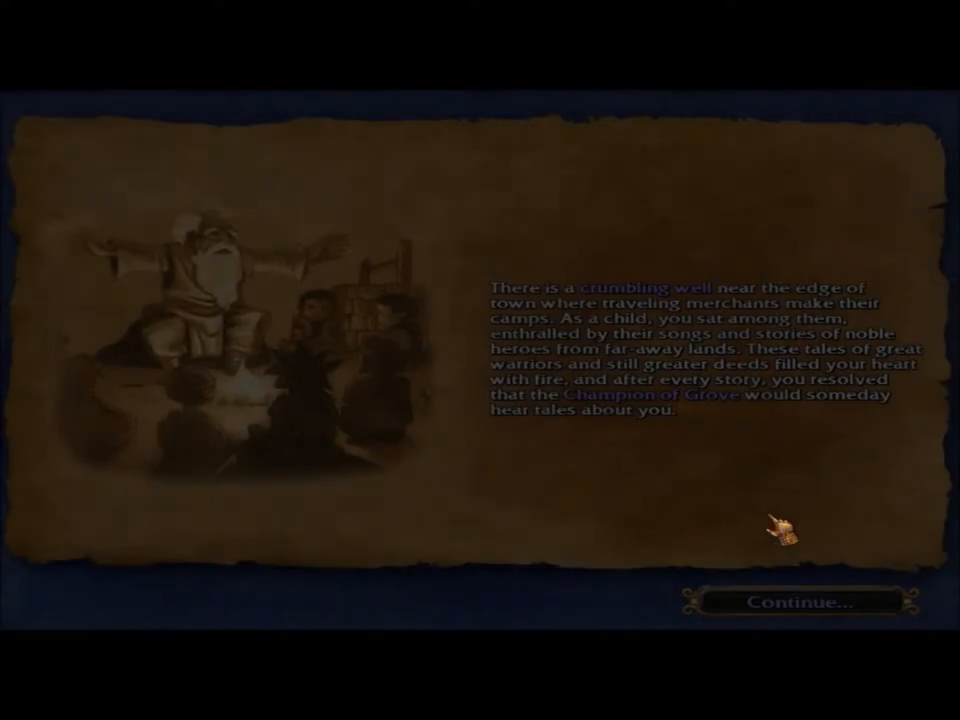
Step: Continue past the opening story scroll into town
left_click(792, 602)
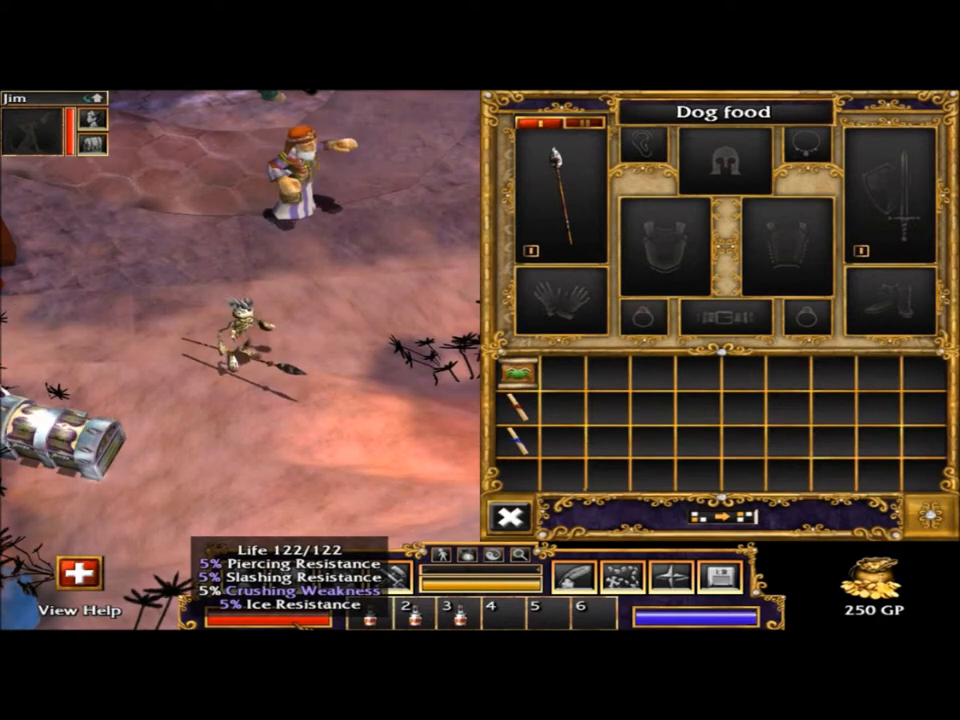
Step: Bring up the hero's Character and Skills panels showing level 1 and 250 gold
left_click(508, 520)
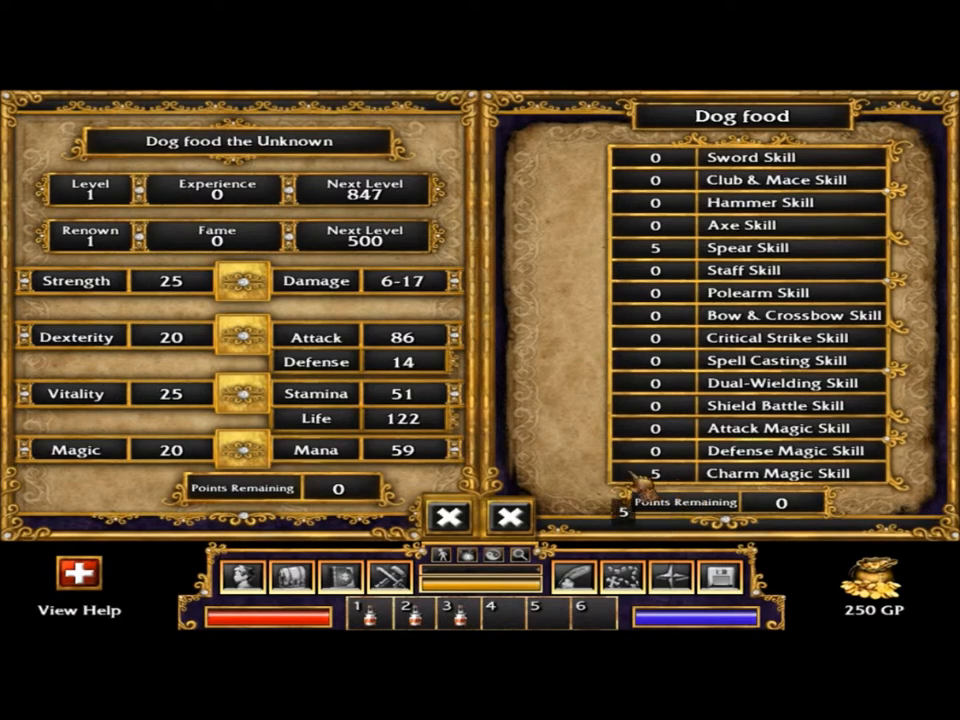
left_click(448, 516)
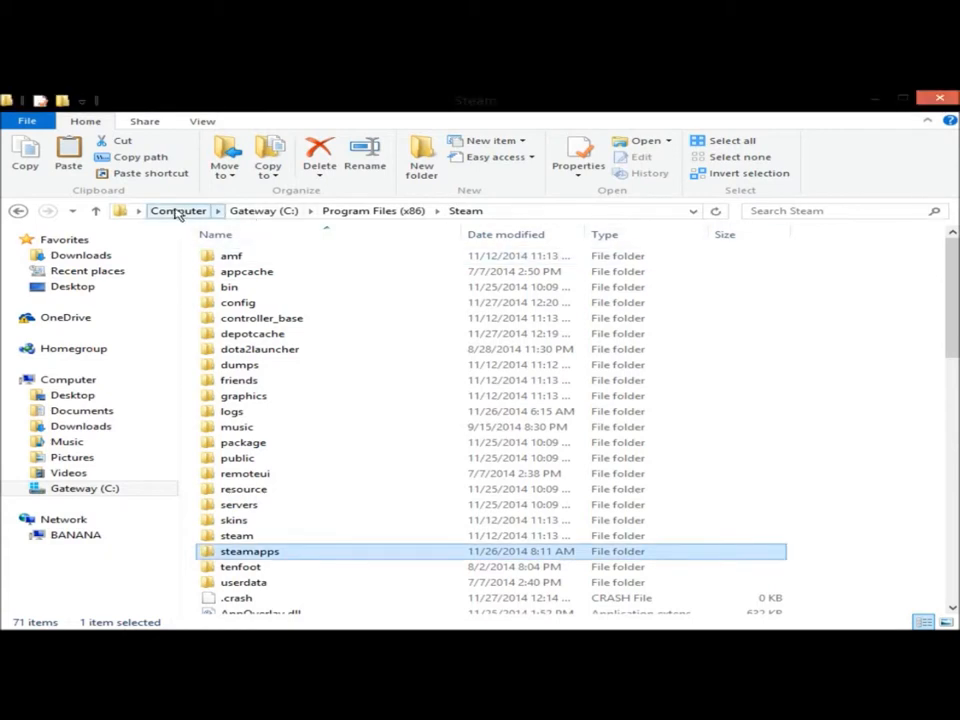
Step: Navigate from the drives view through C:, Program Files (x86) into the Steam folder
left_click(176, 212)
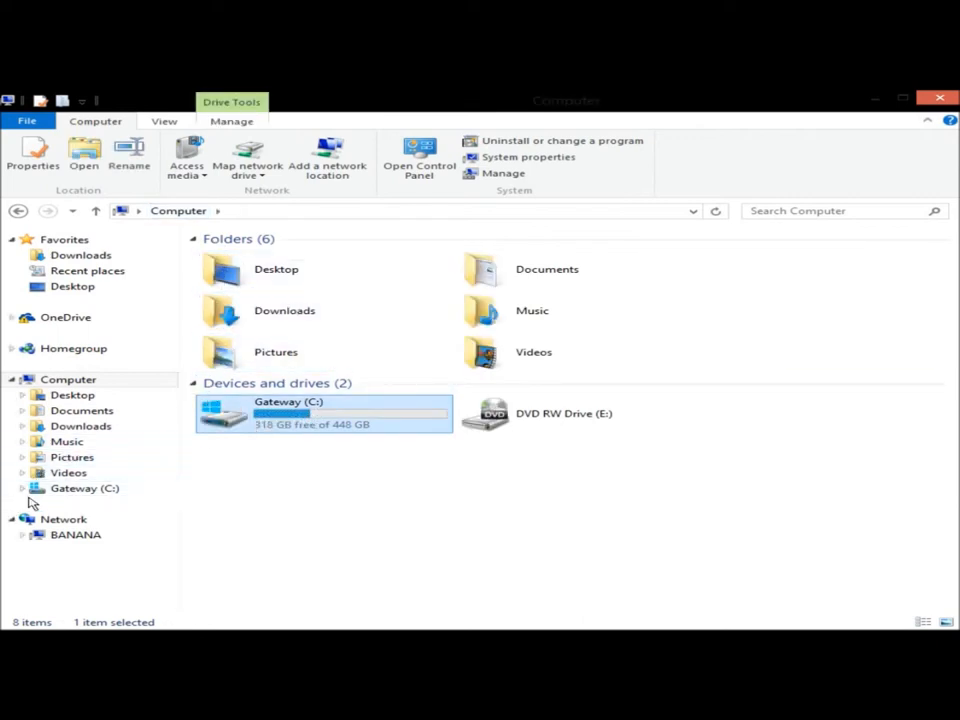
double_click(320, 412)
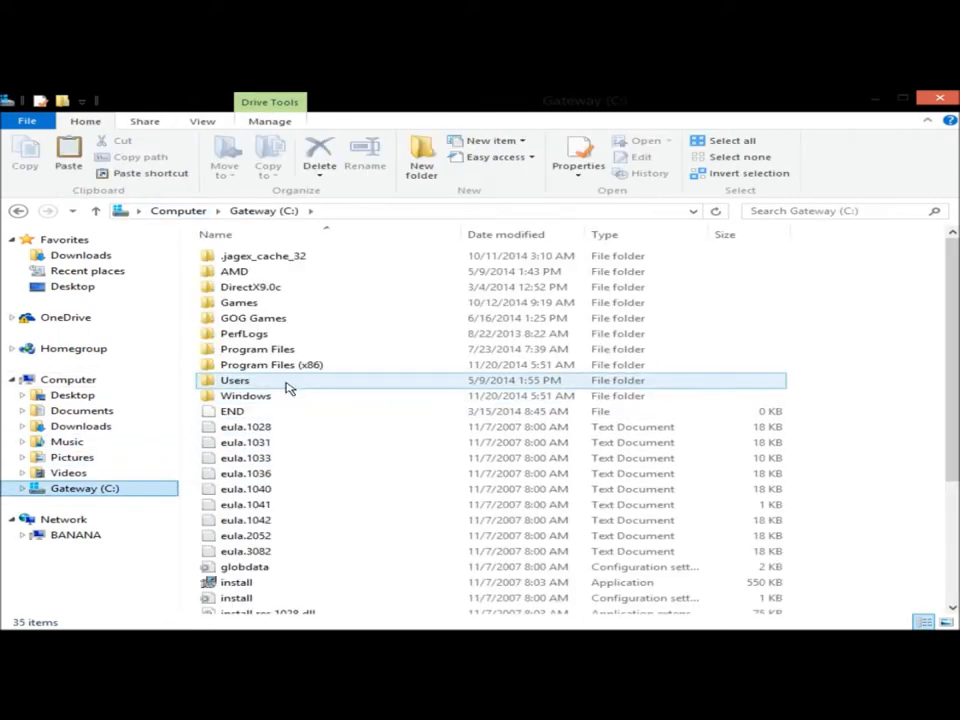
left_click(290, 364)
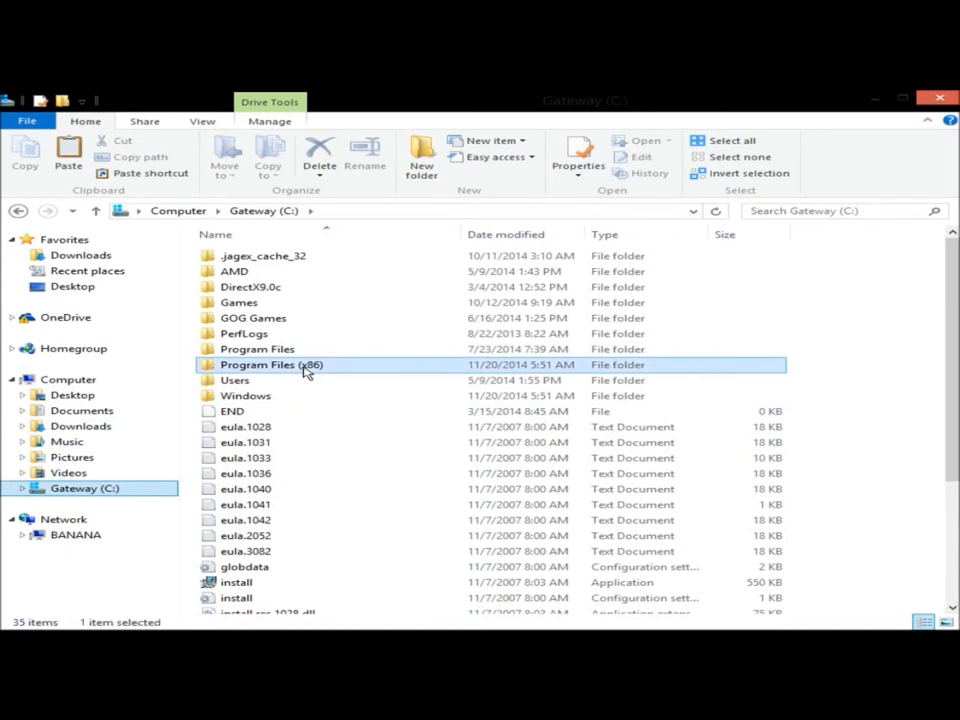
double_click(264, 364)
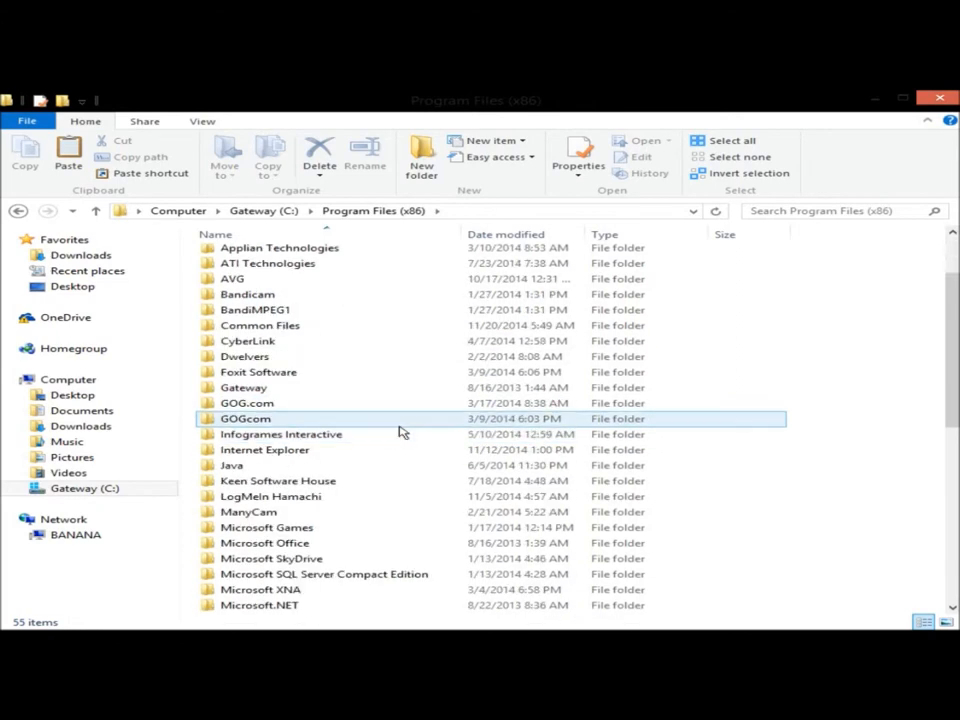
scroll("down", 3)
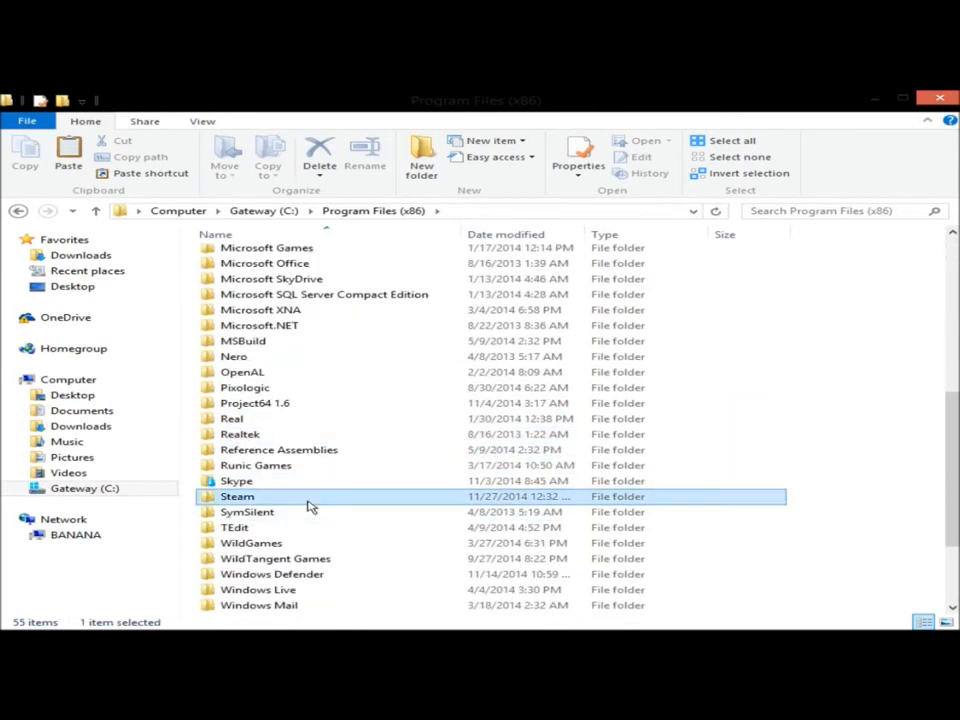
double_click(236, 496)
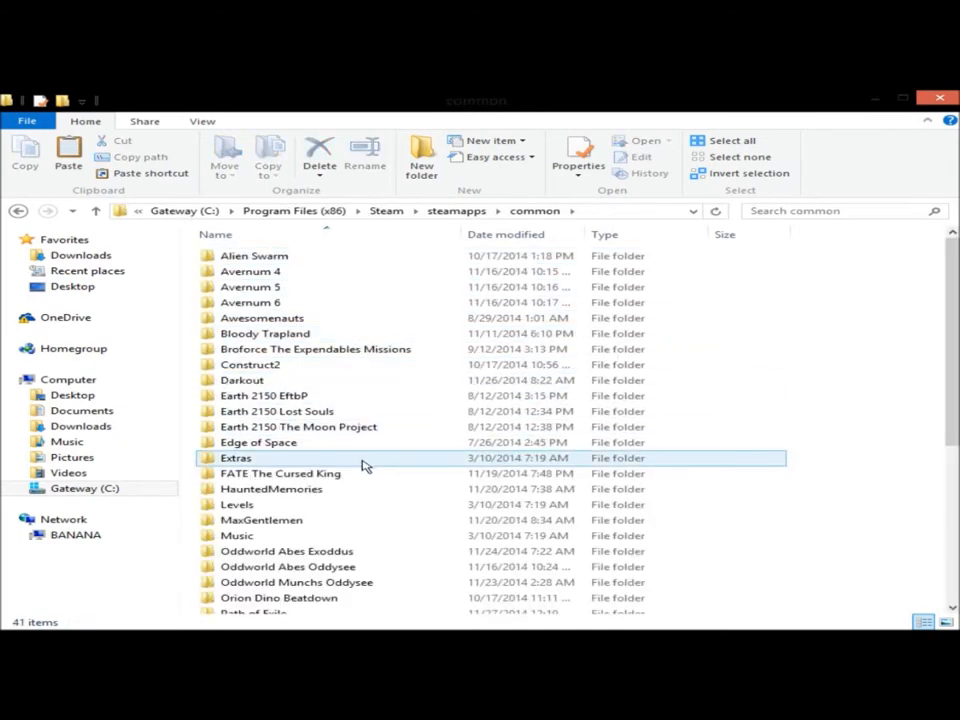
Step: Enter the FATE The Cursed King game folder and its PLAYER subfolder
double_click(280, 472)
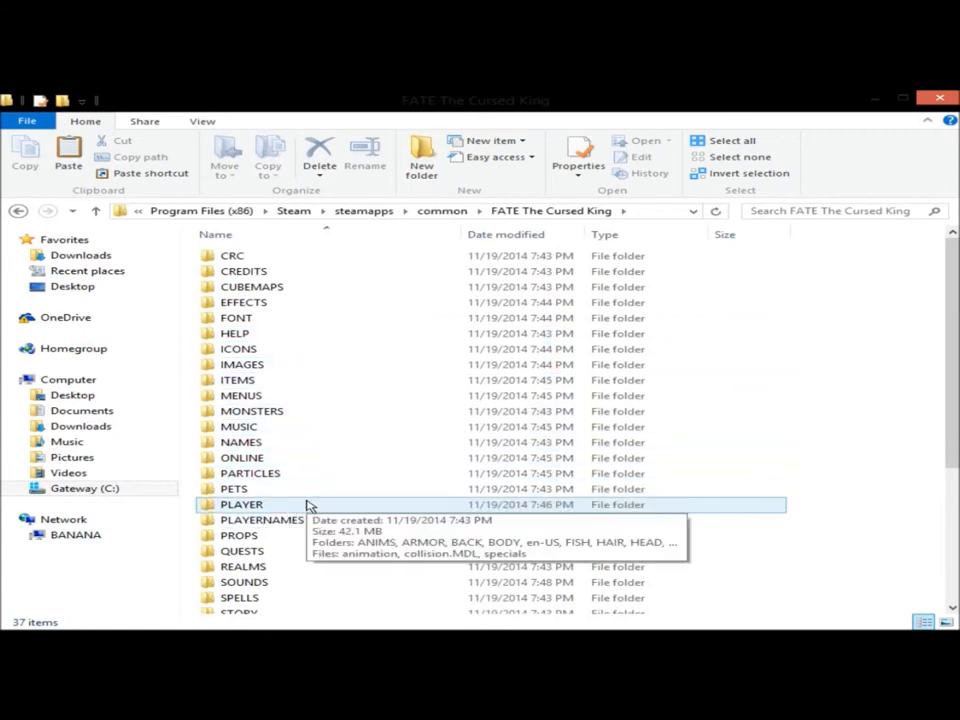
double_click(242, 504)
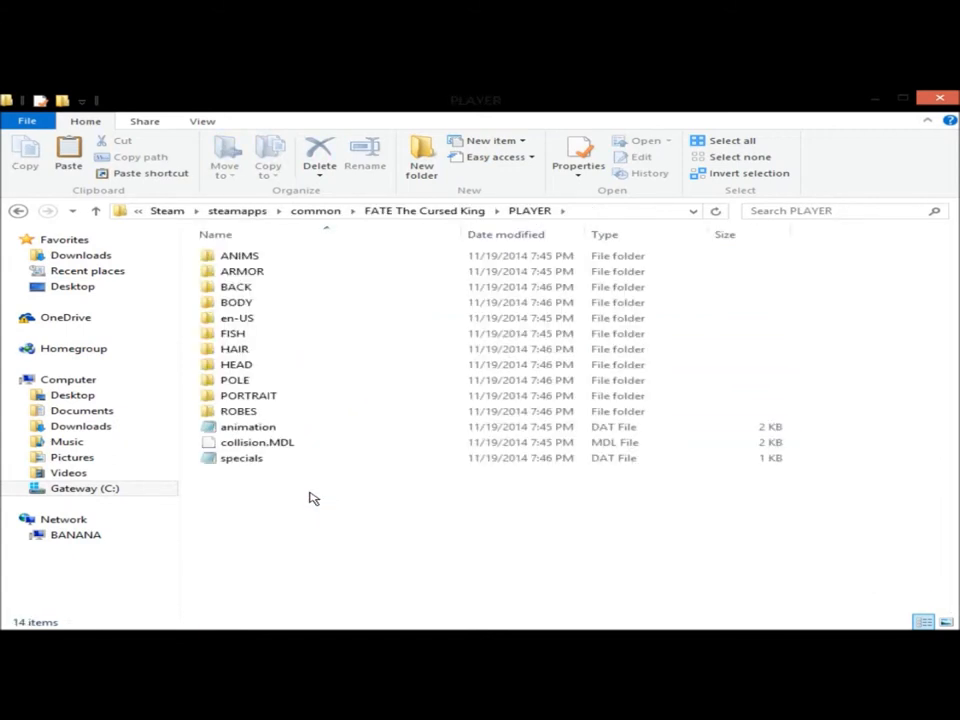
Step: Enter the en-US folder and bring up the context menu for races.dat
left_click(236, 318)
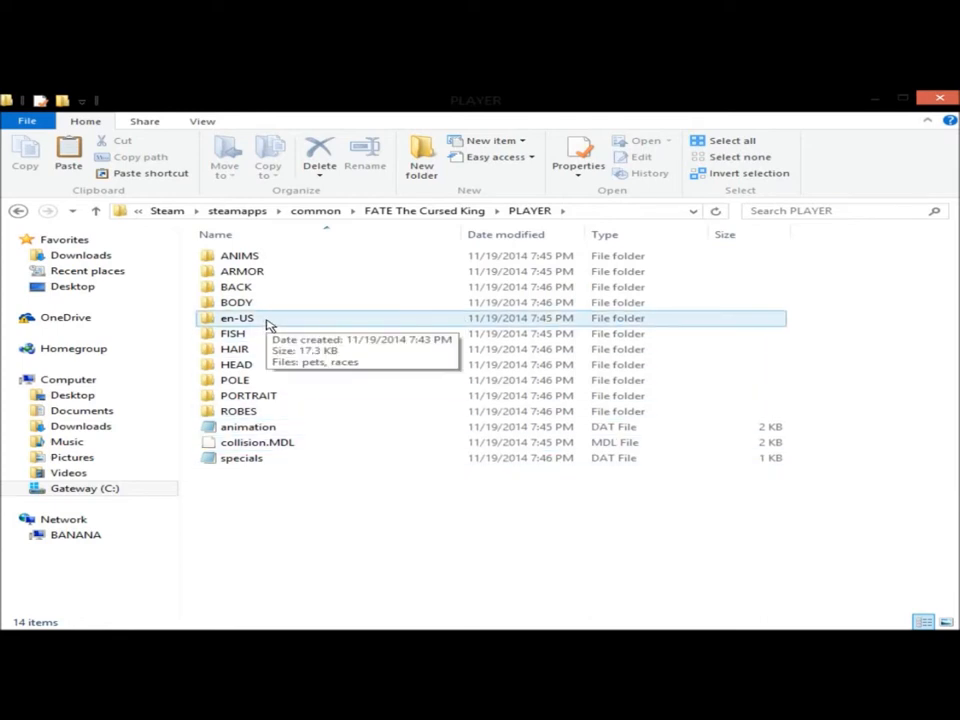
double_click(236, 318)
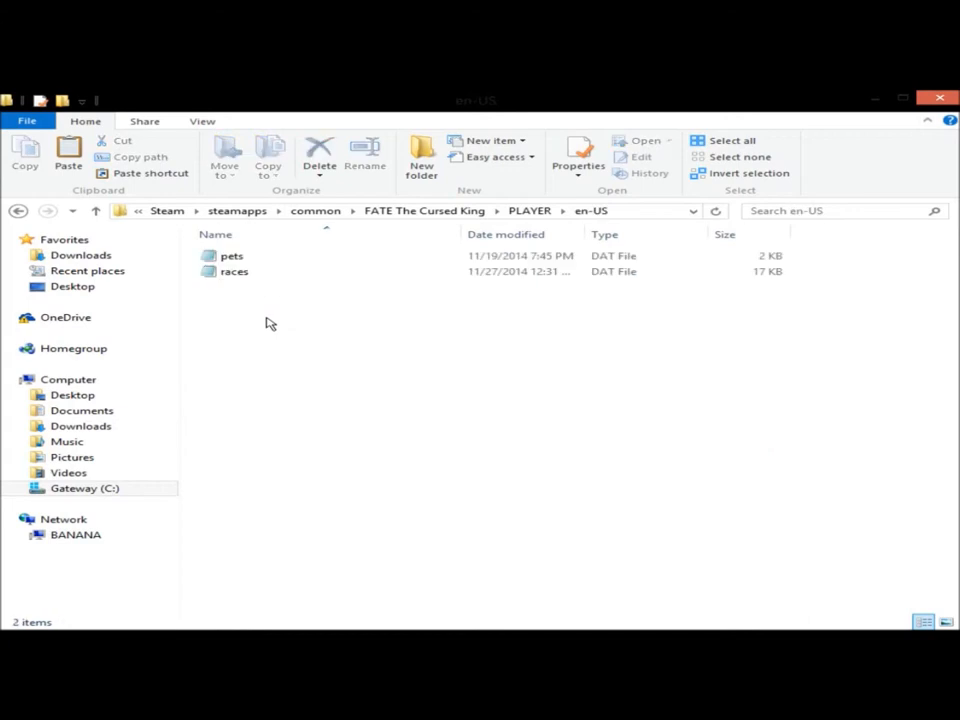
left_click(232, 272)
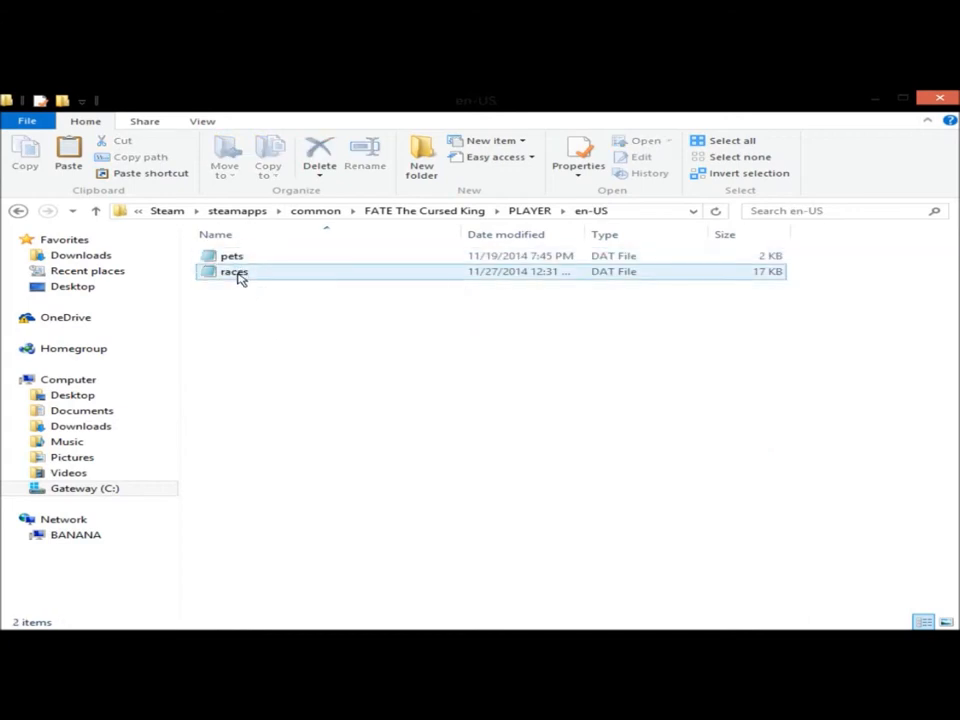
mouse_move(236, 276)
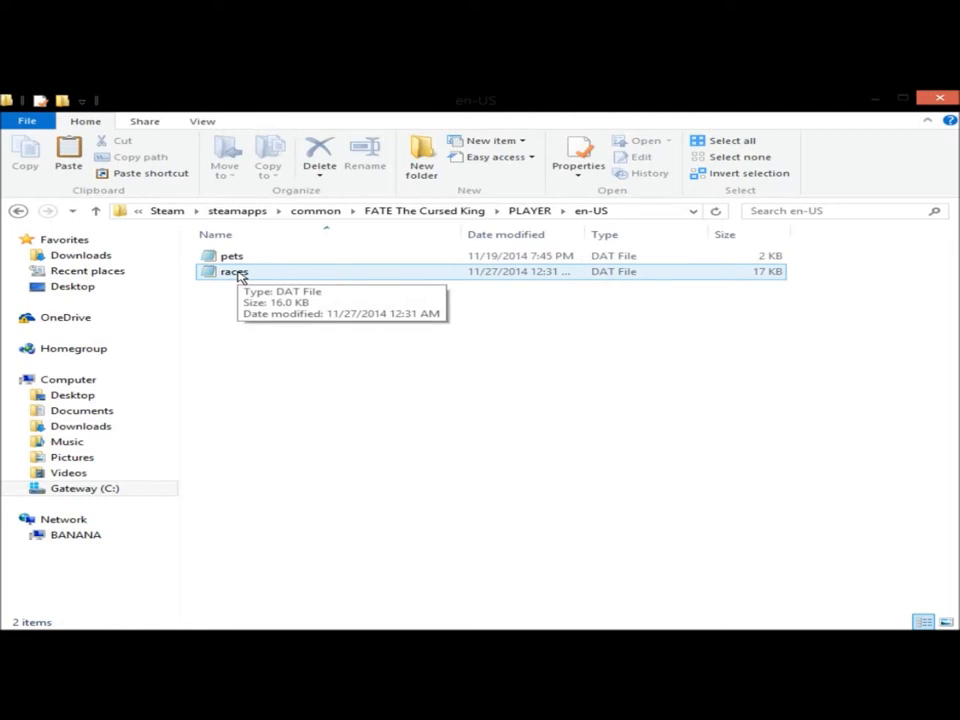
mouse_move(228, 276)
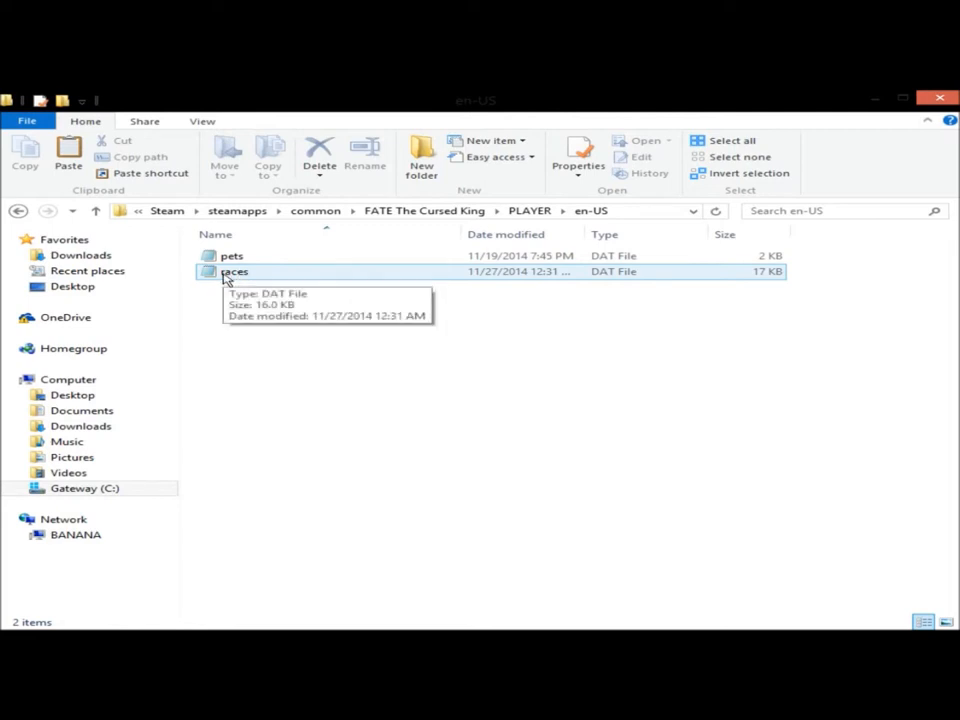
right_click(234, 272)
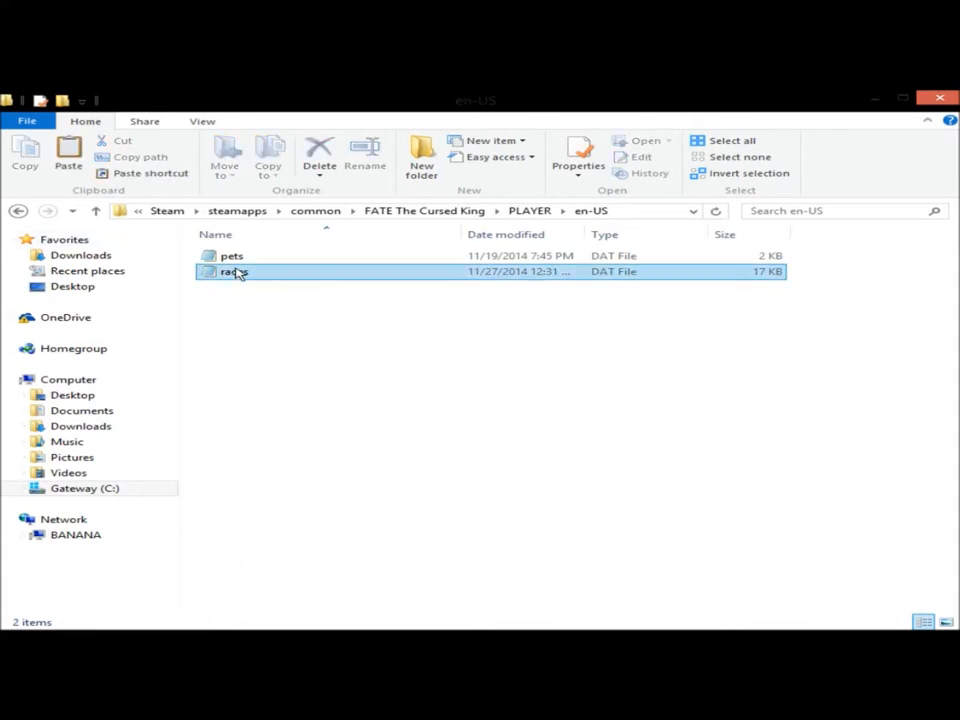
double_click(230, 272)
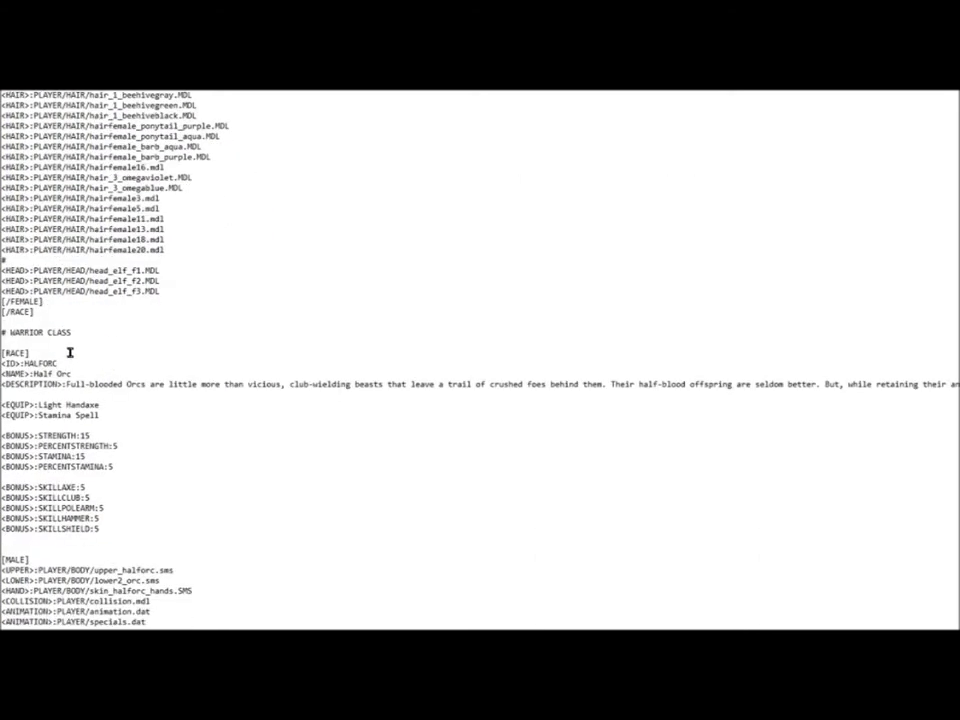
scroll("down", 3)
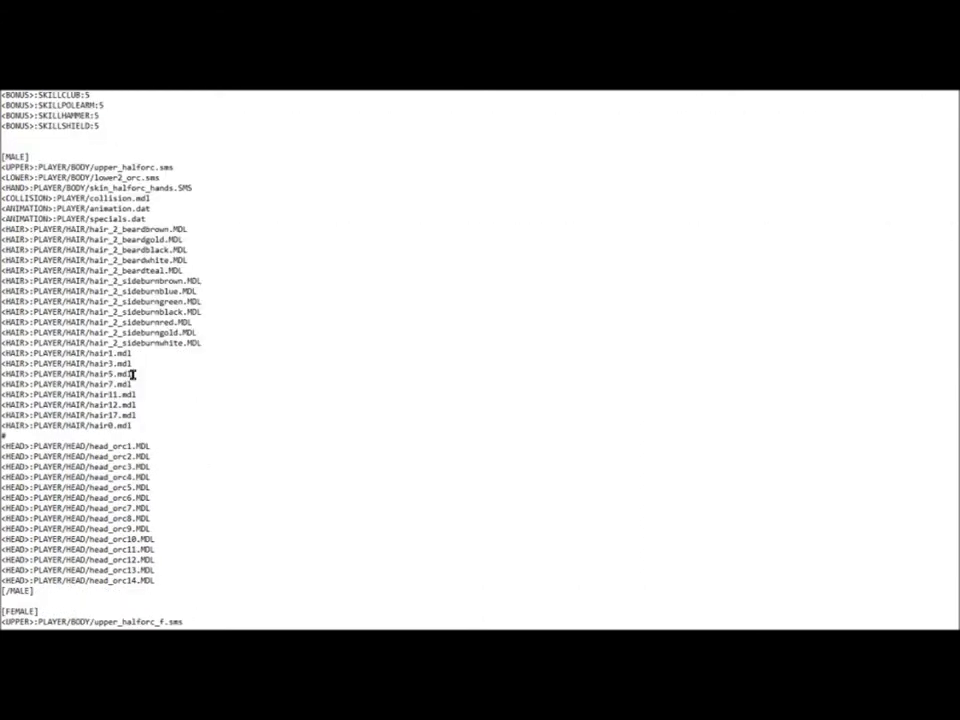
scroll("down", 3)
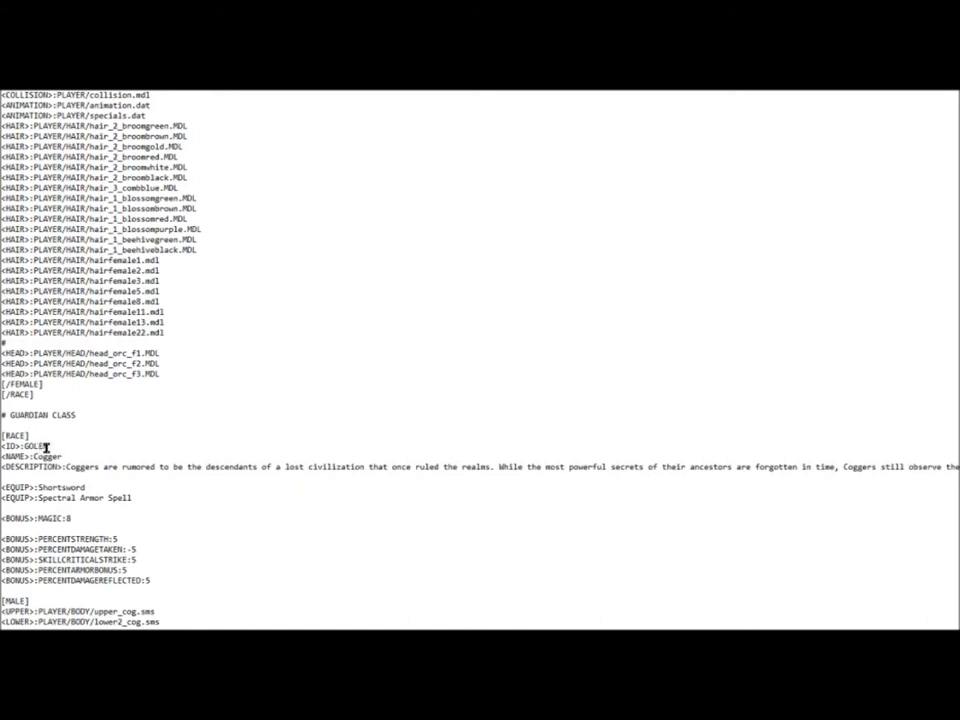
scroll("down", 3)
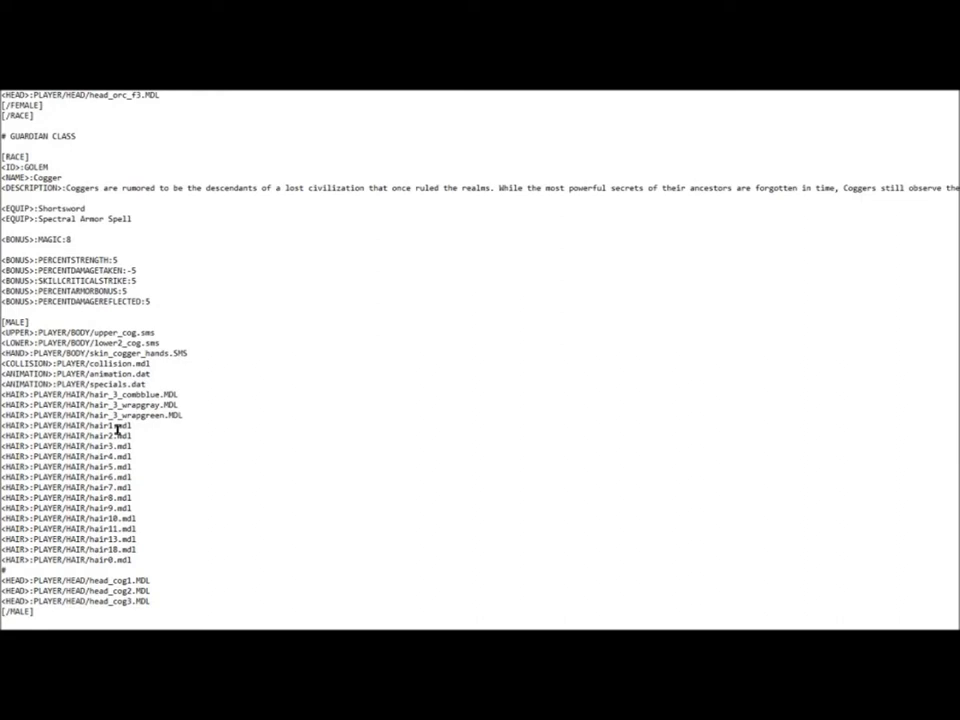
scroll("down", 3)
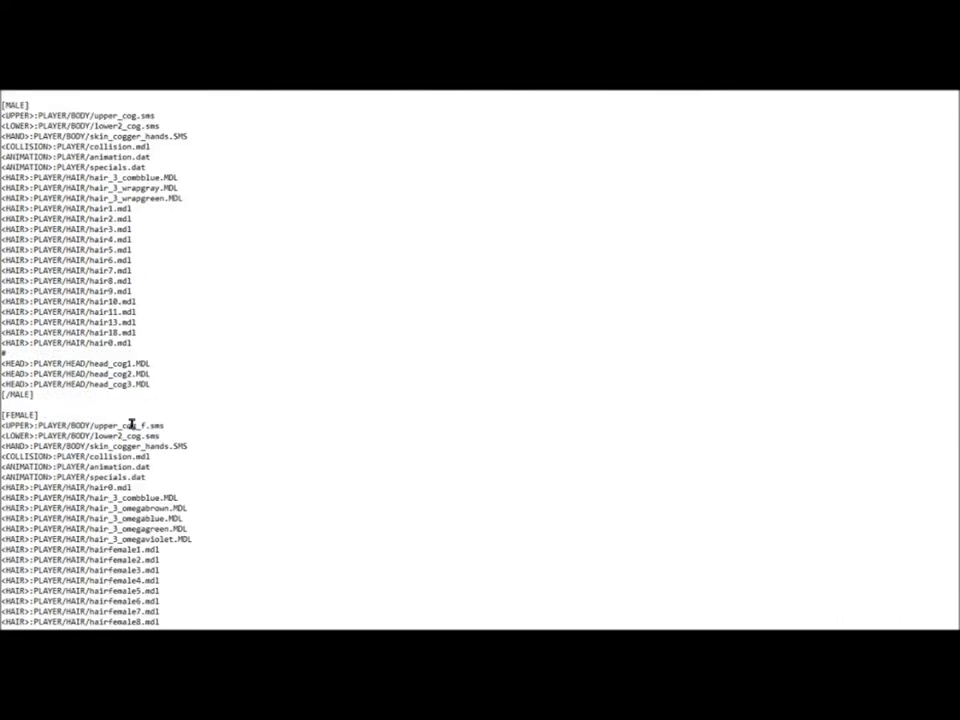
scroll("down", 3)
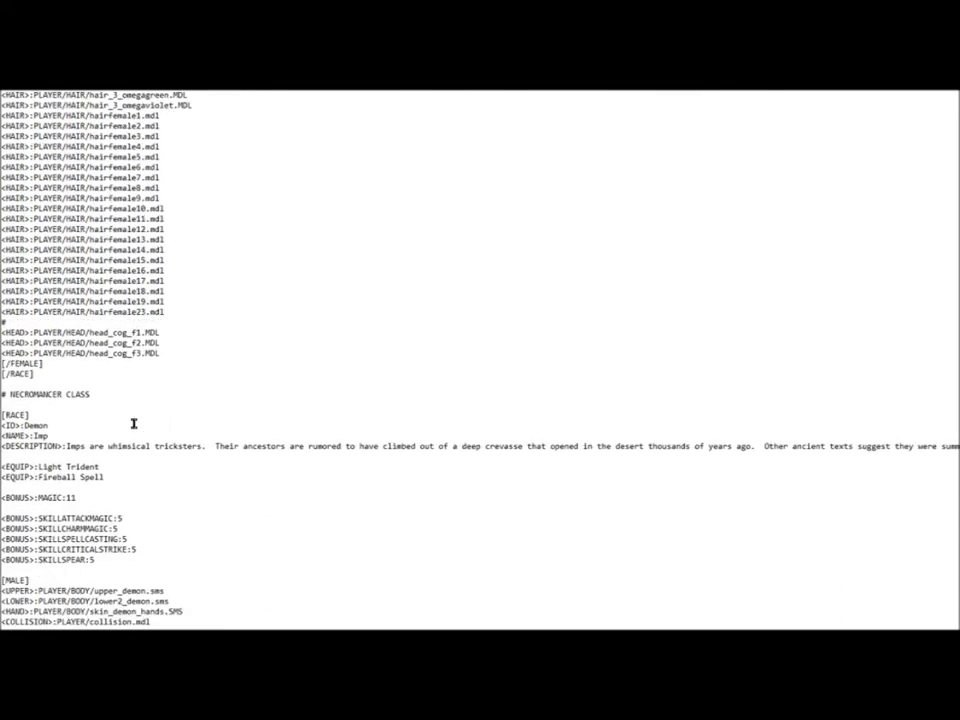
scroll("down", 3)
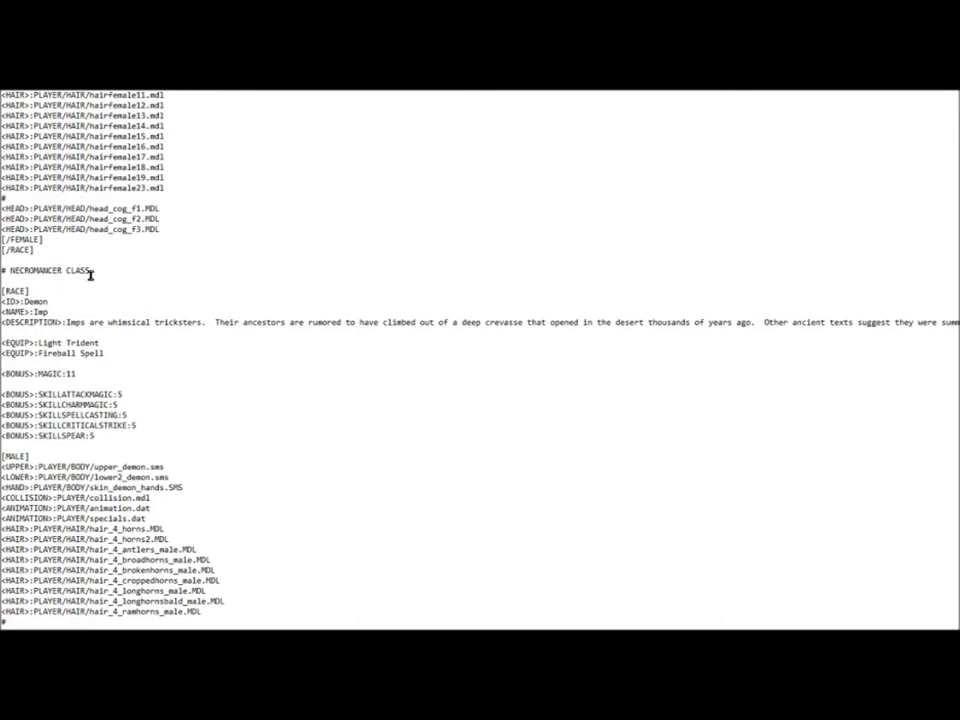
scroll("down", 3)
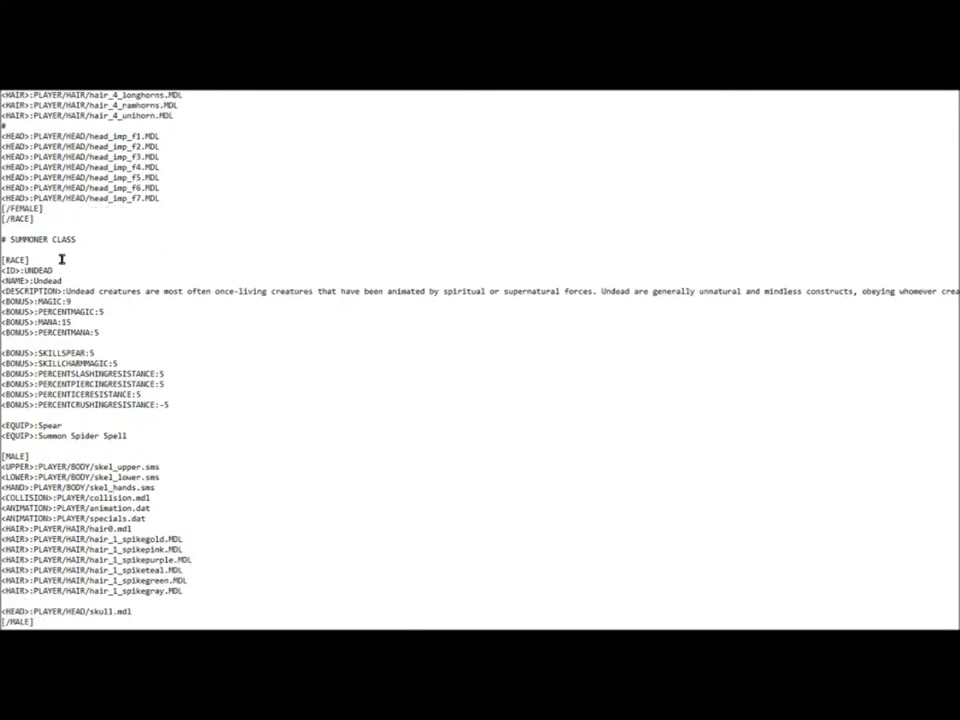
mouse_move(922, 240)
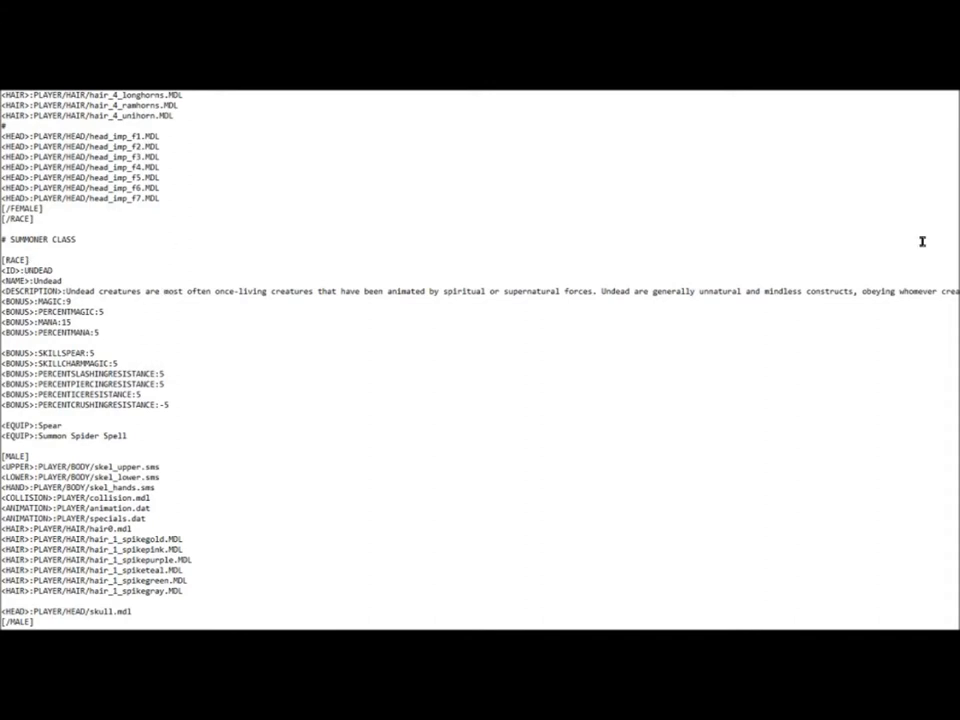
mouse_move(438, 298)
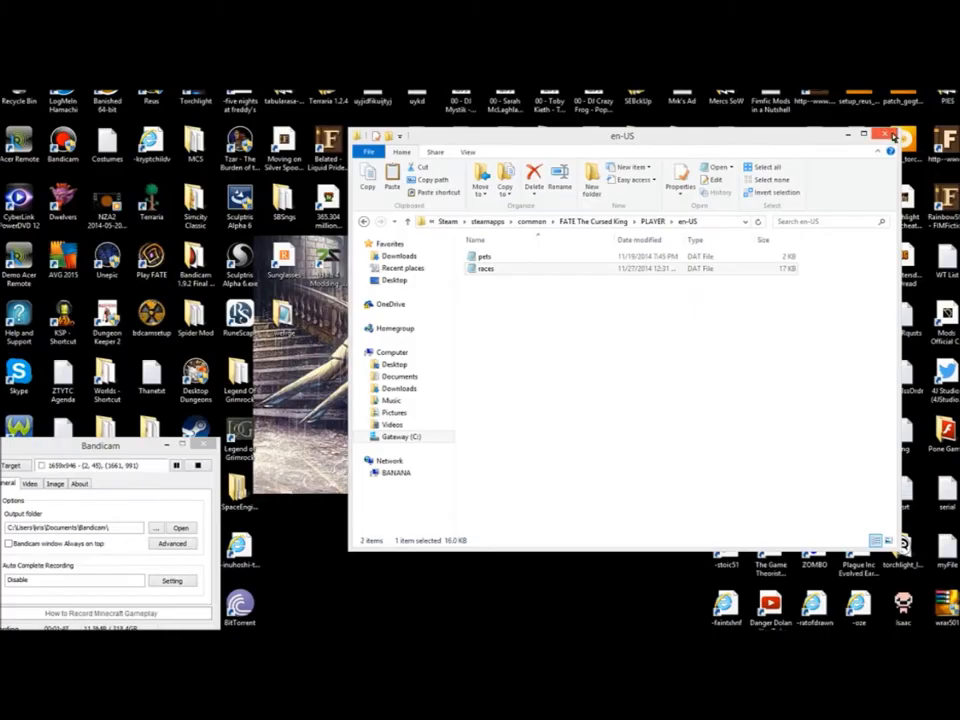
Step: Open the races file from the uwforge folder in Notepad
left_click(888, 136)
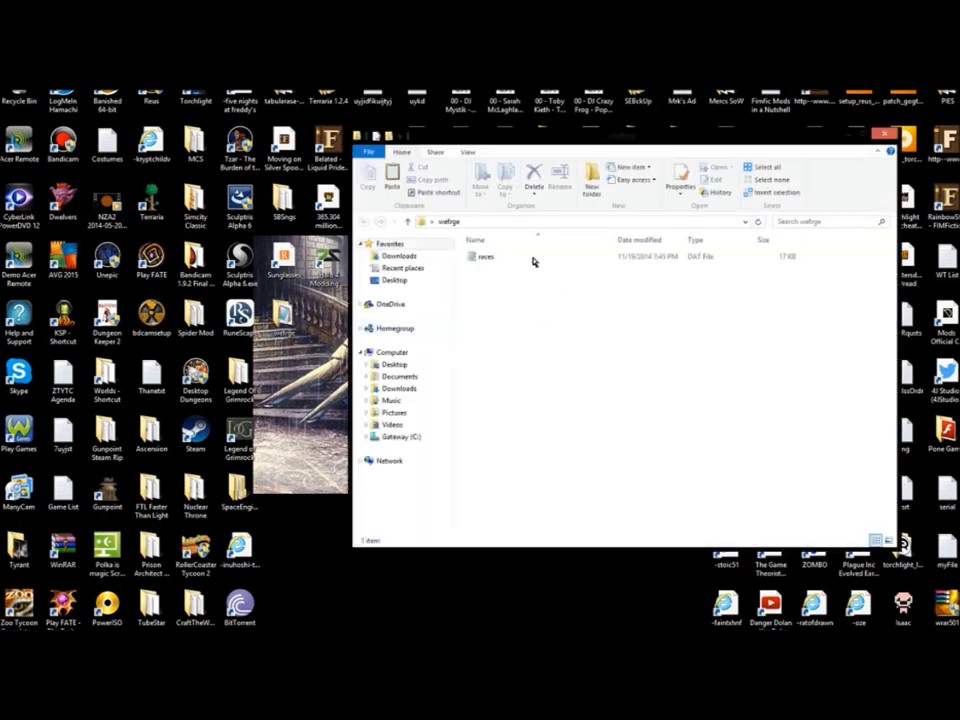
left_click(484, 256)
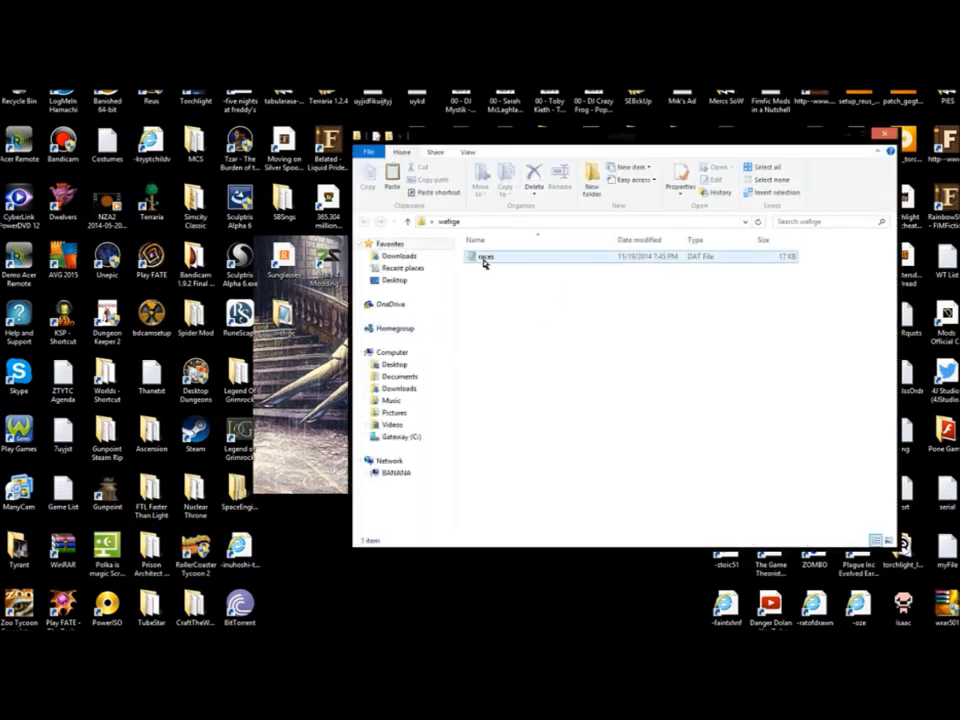
double_click(490, 256)
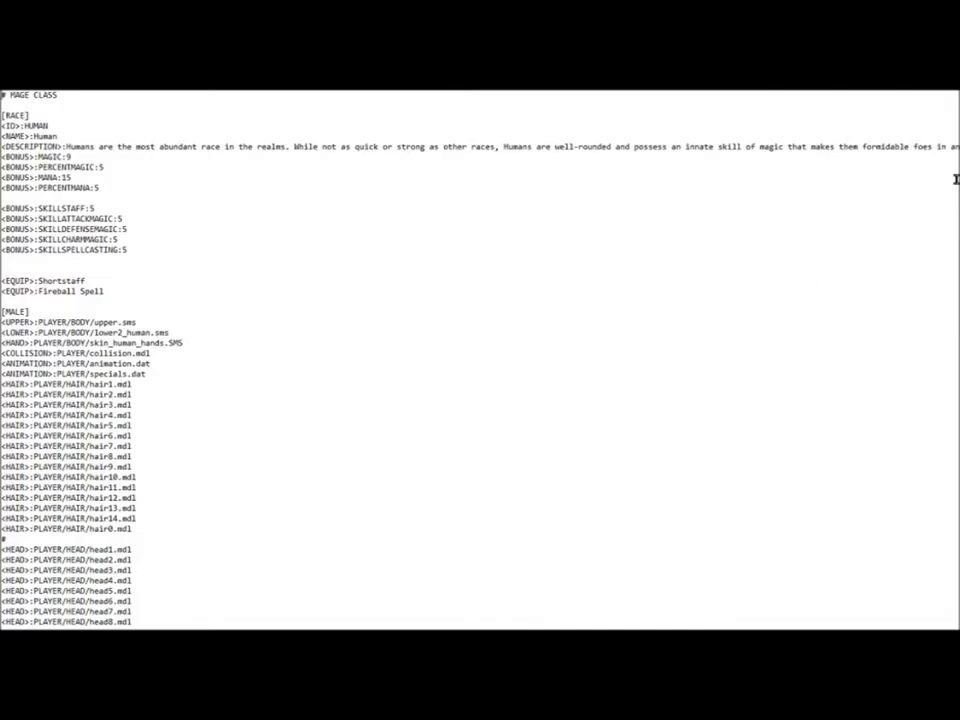
scroll("down", 3)
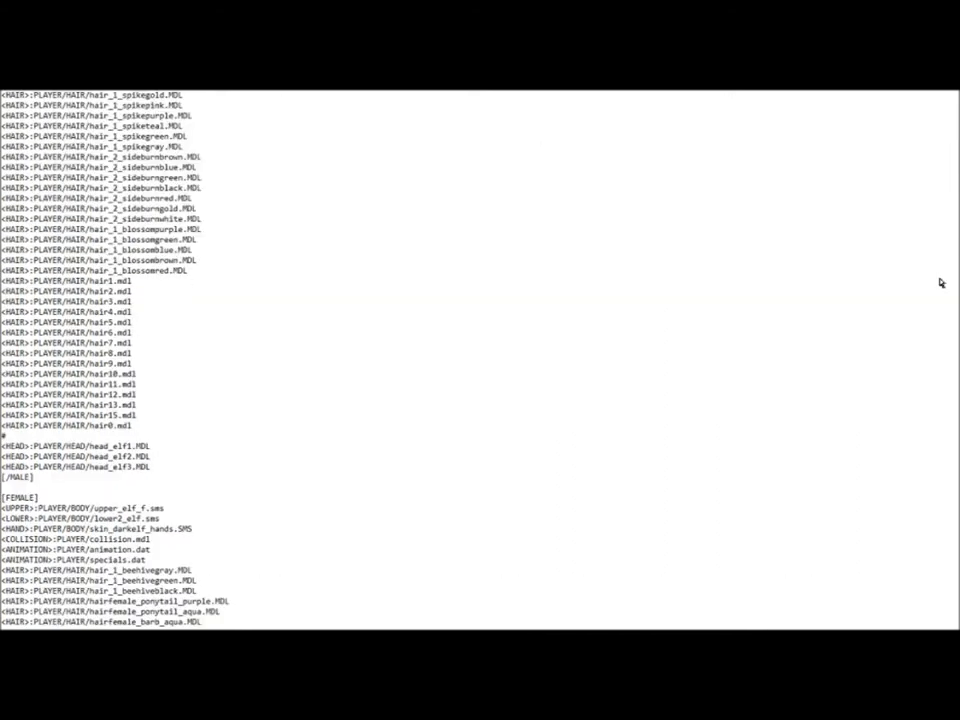
scroll("down", 3)
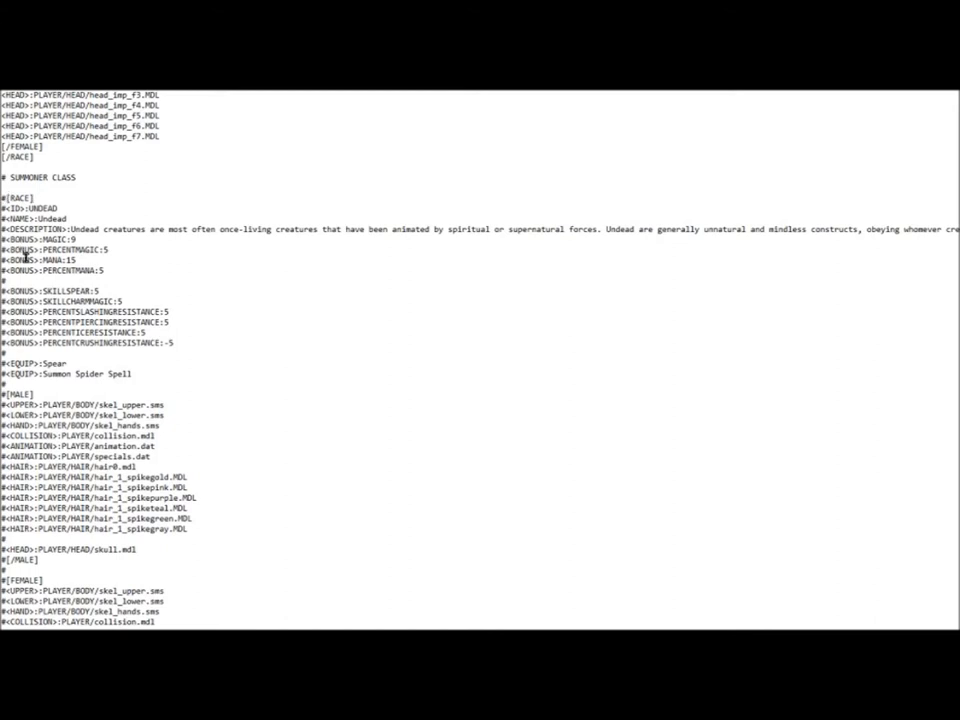
Step: Scroll down to the SUMMONER CLASS Undead block while uncommenting its lines
scroll("down", 3)
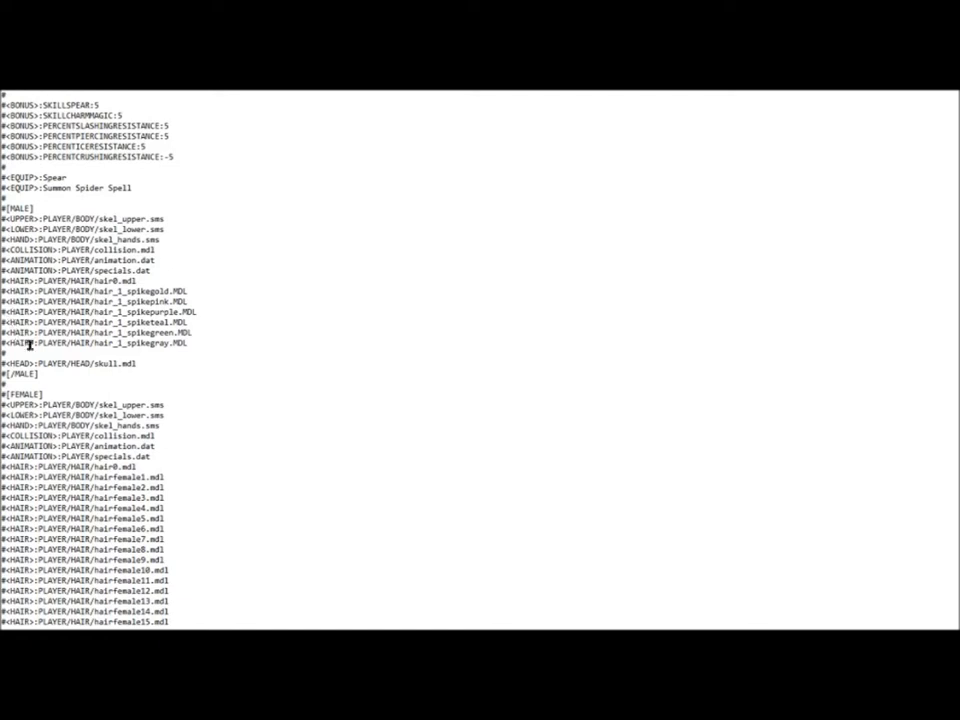
scroll("down", 3)
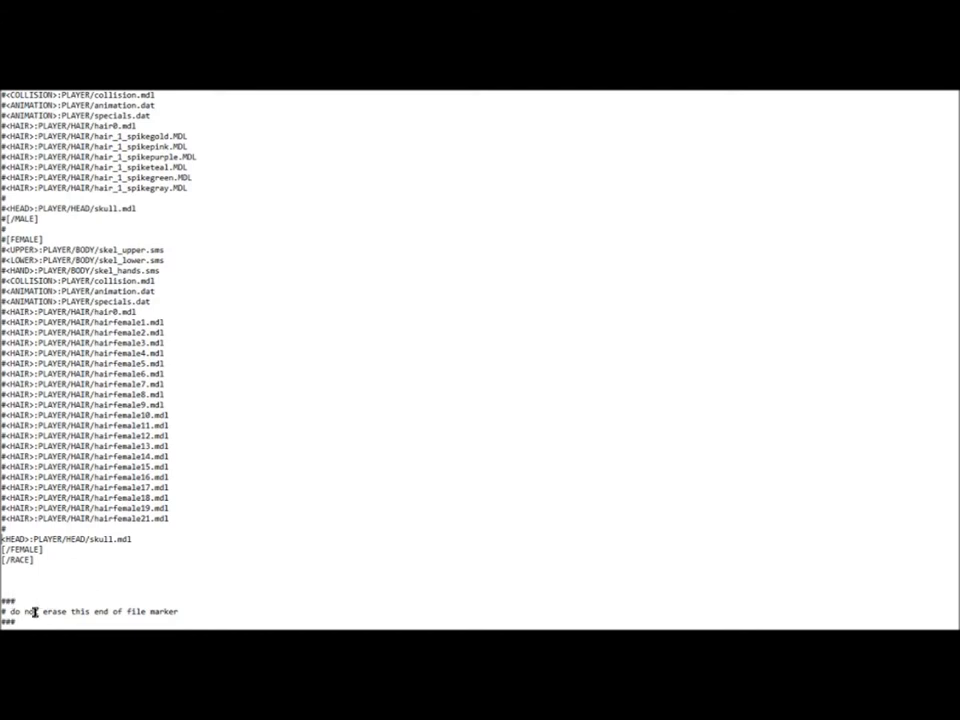
scroll("down", 3)
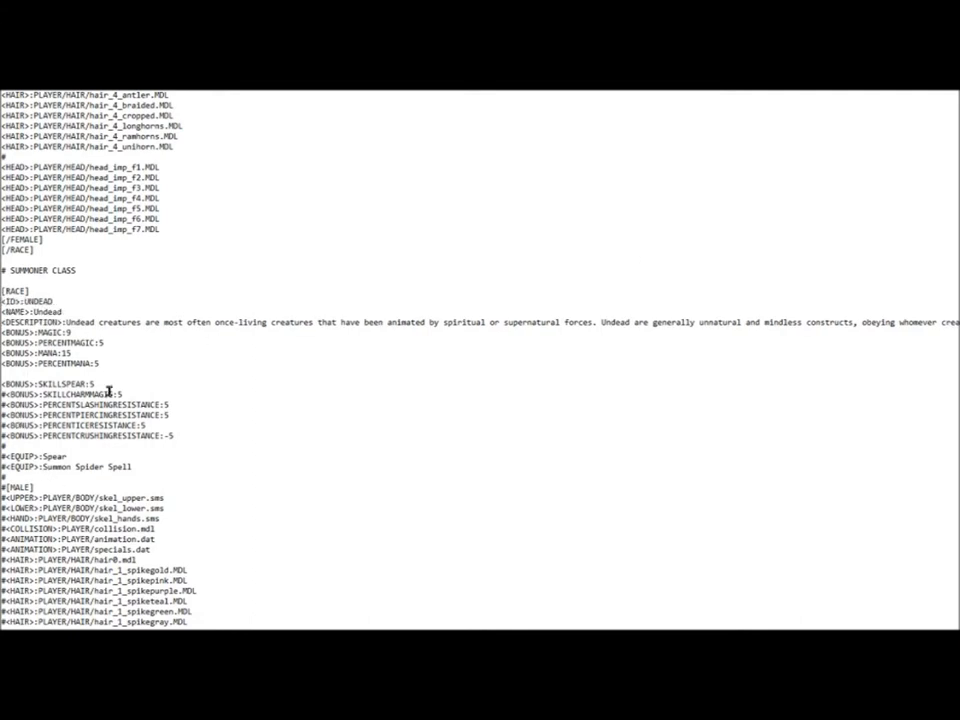
scroll("down", 3)
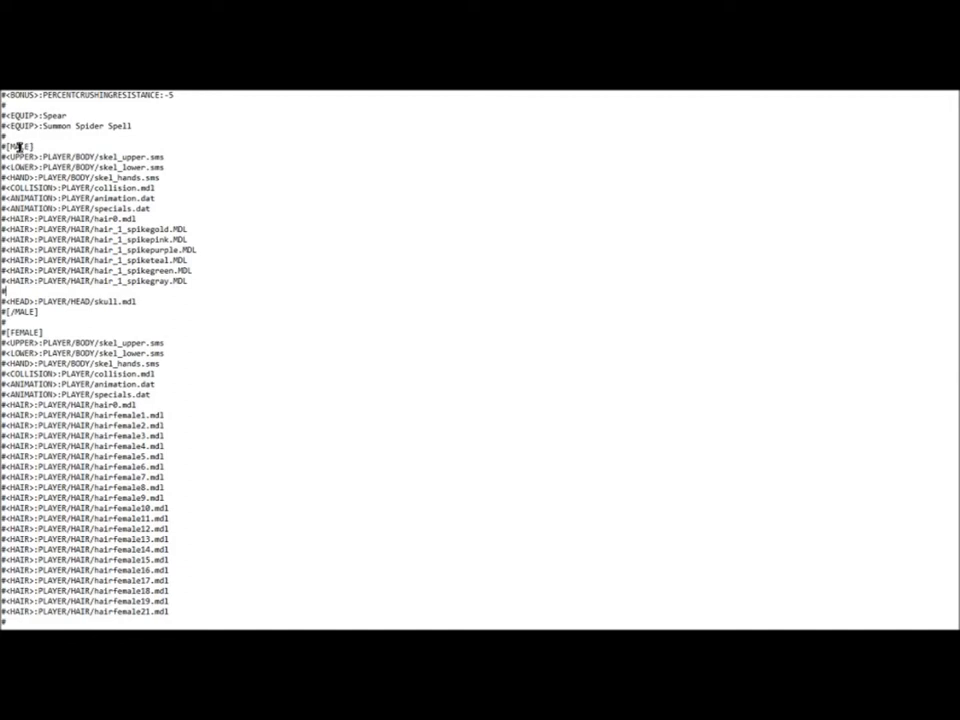
mouse_move(68, 284)
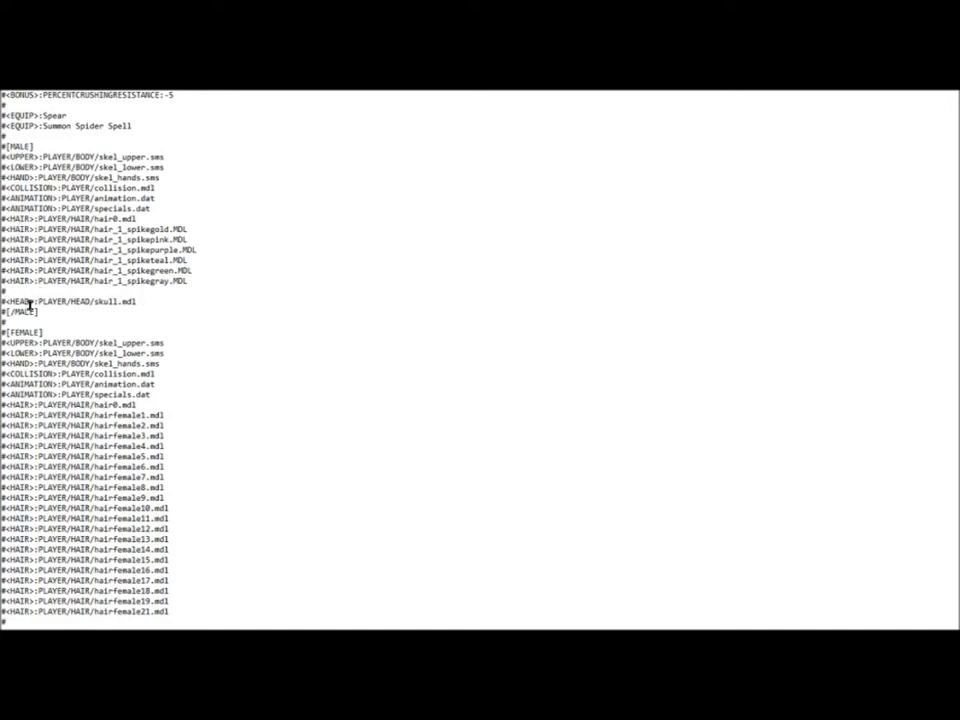
scroll("down", 3)
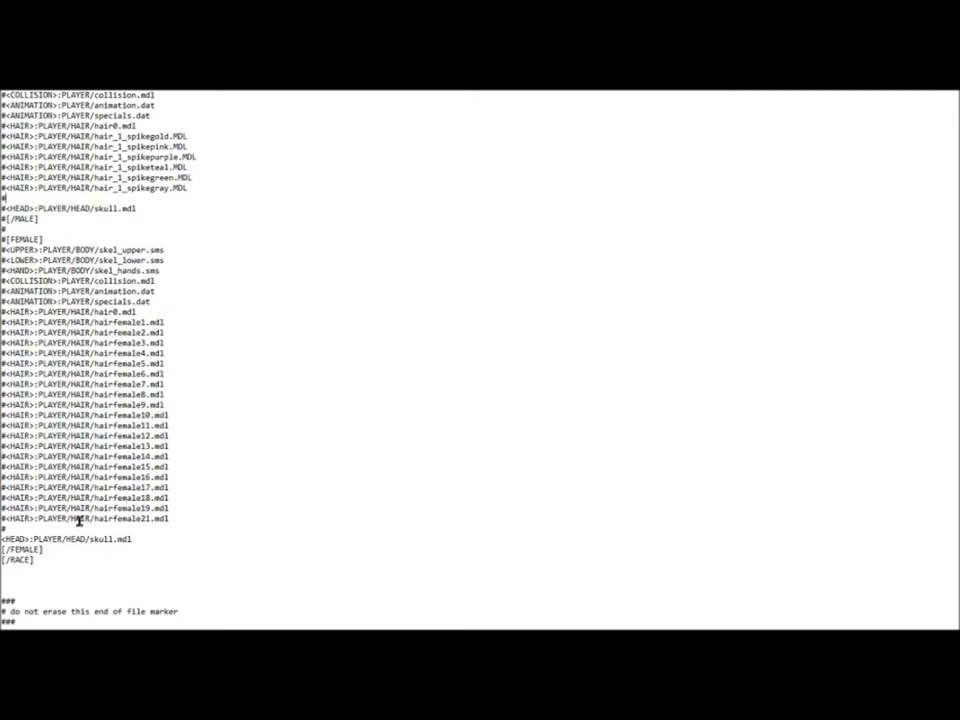
mouse_move(58, 604)
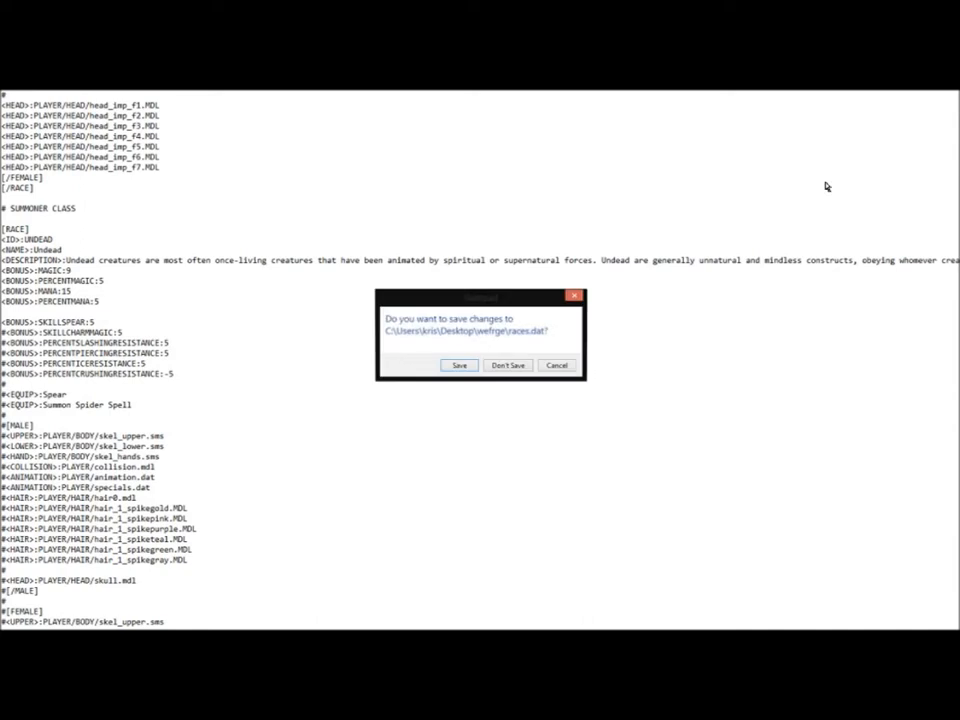
mouse_move(620, 296)
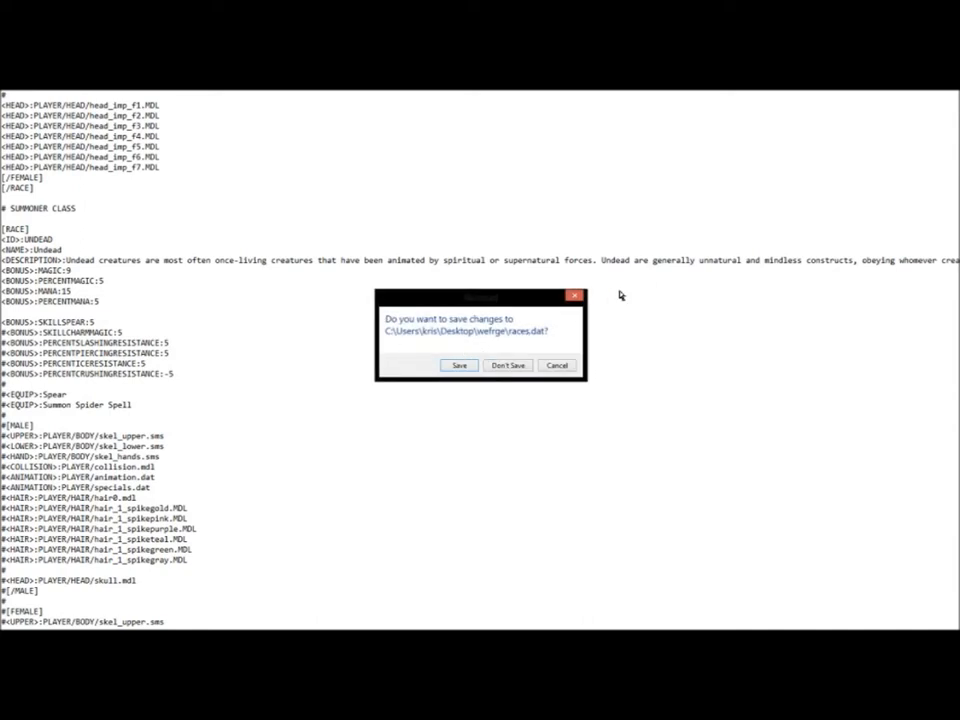
mouse_move(622, 296)
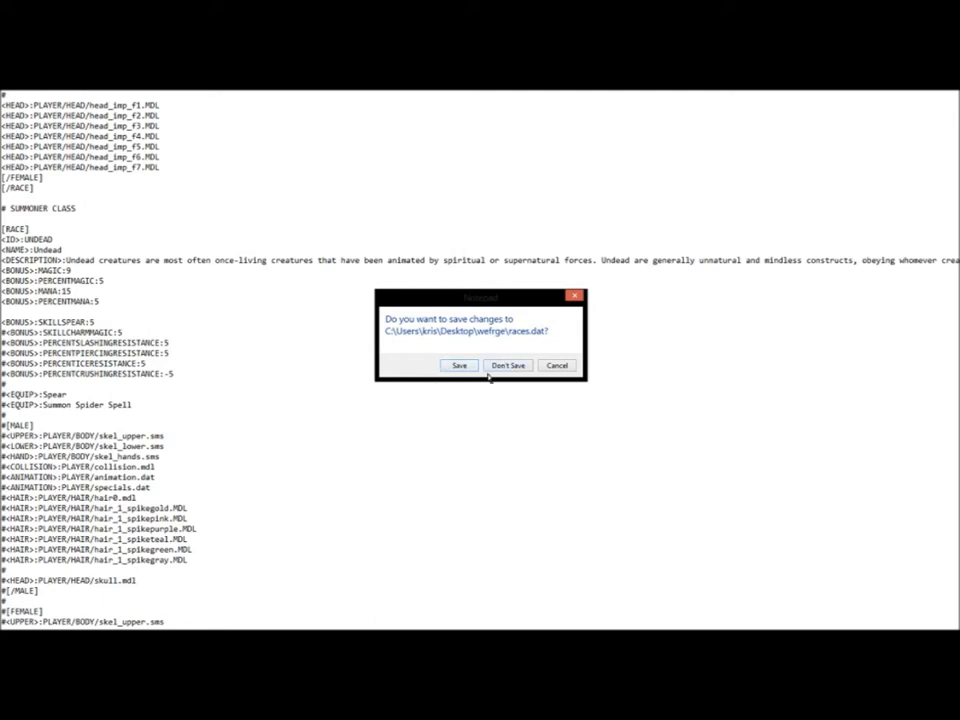
Step: Answer the save-changes prompt to finish closing the races file
left_click(508, 364)
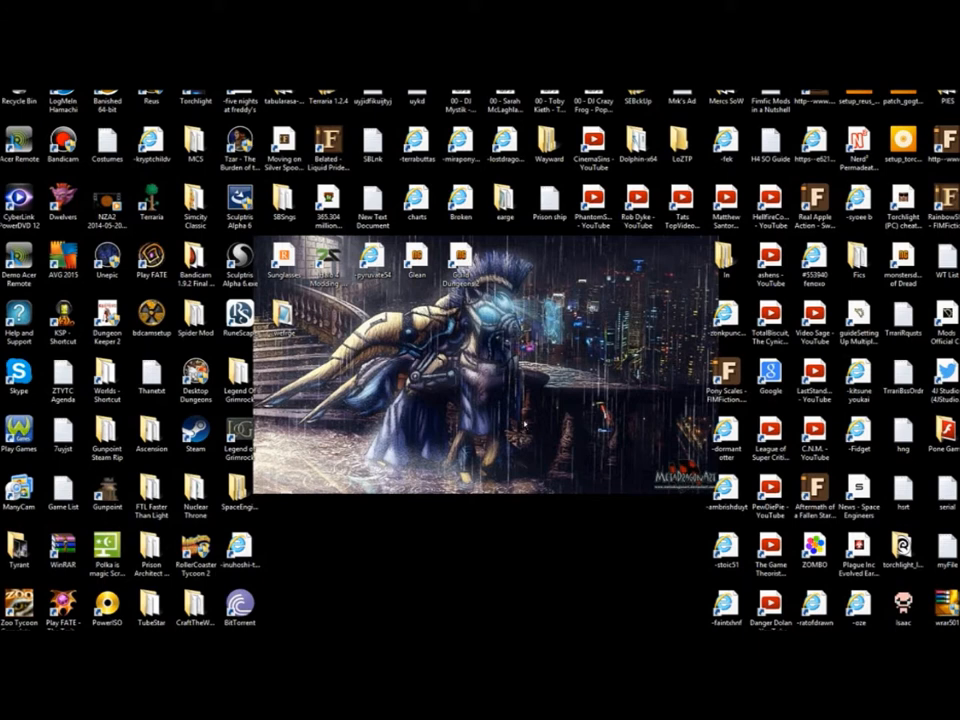
mouse_move(570, 382)
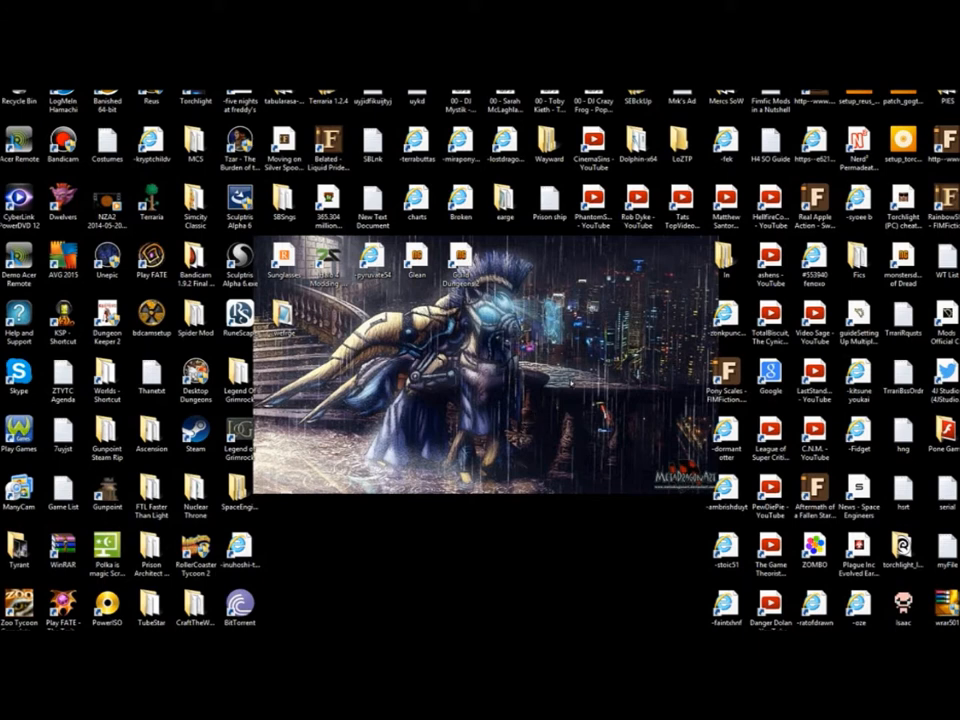